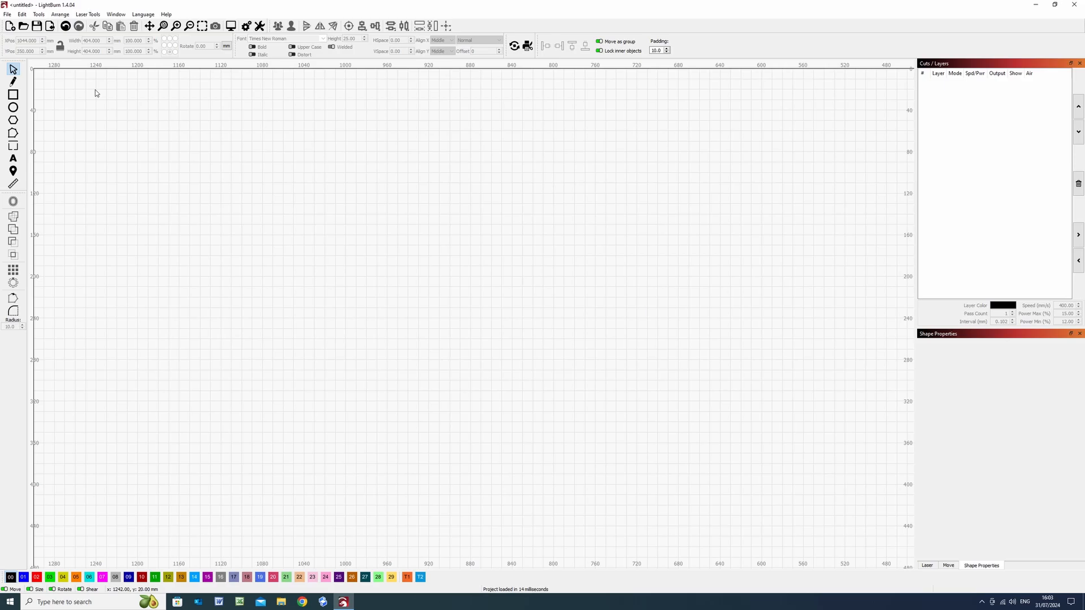
# - Draw a 60 × 234 mm rounded bookmark on Outer cuts, with a hanging hole and inset outline
pyautogui.moveTo(117, 114); pyautogui.dragTo(178, 360)
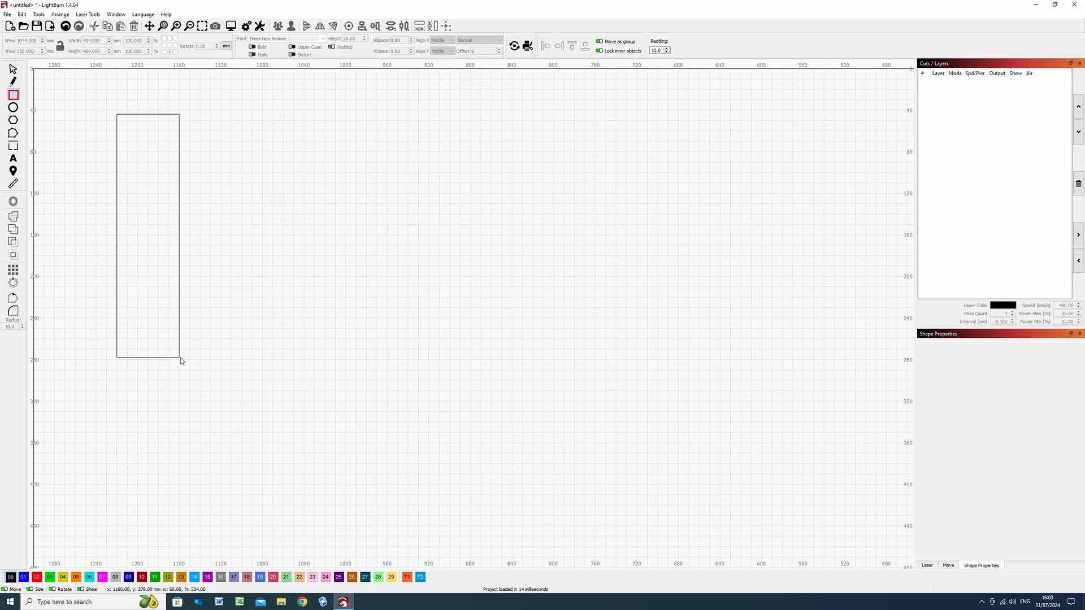
pyautogui.click(35, 577)
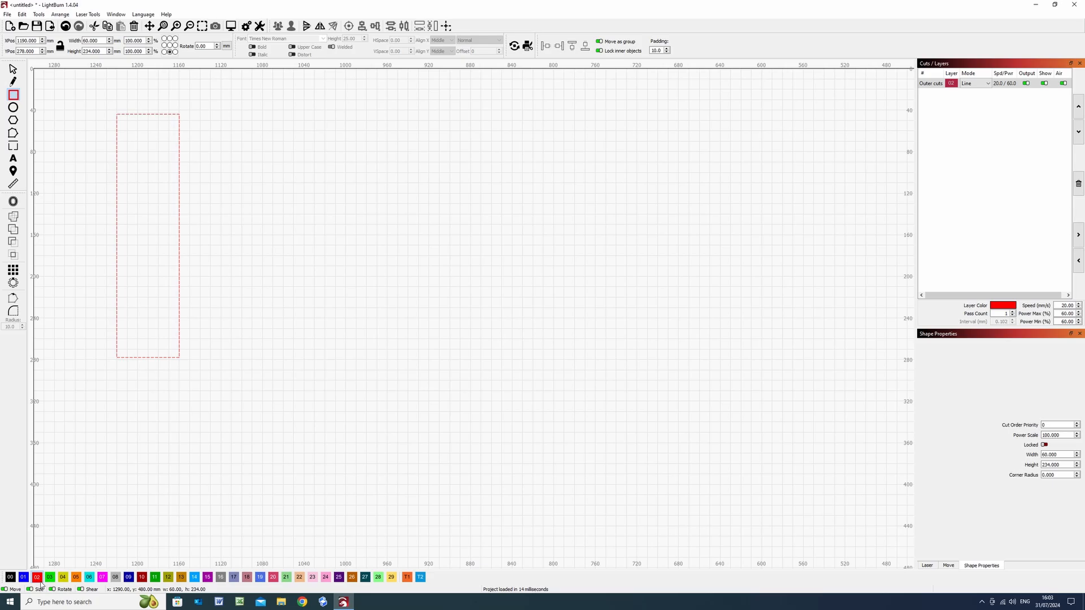
pyautogui.moveTo(46, 186)
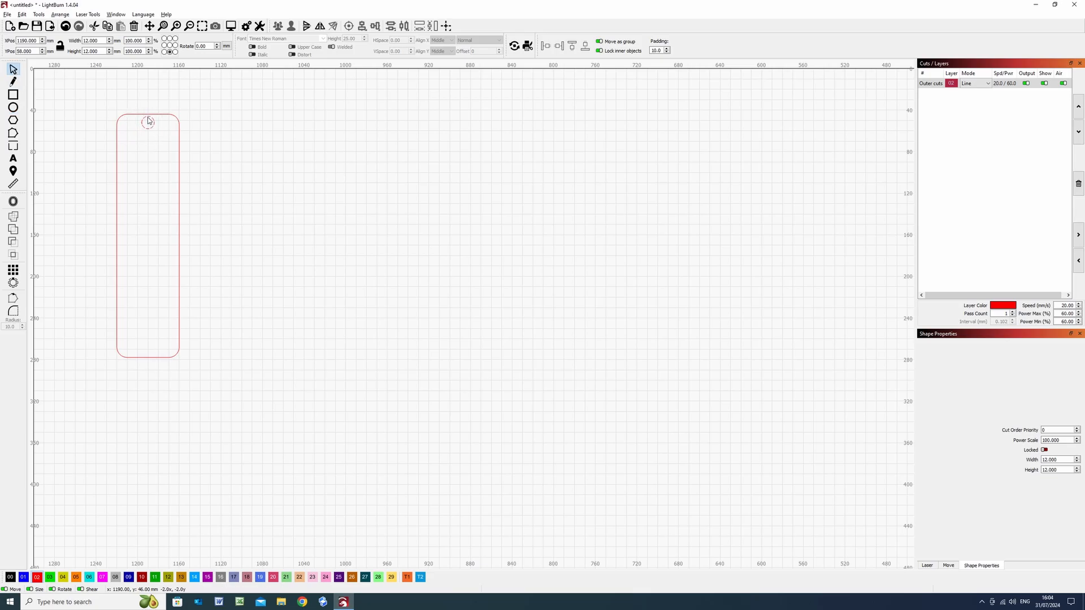
pyautogui.click(148, 122)
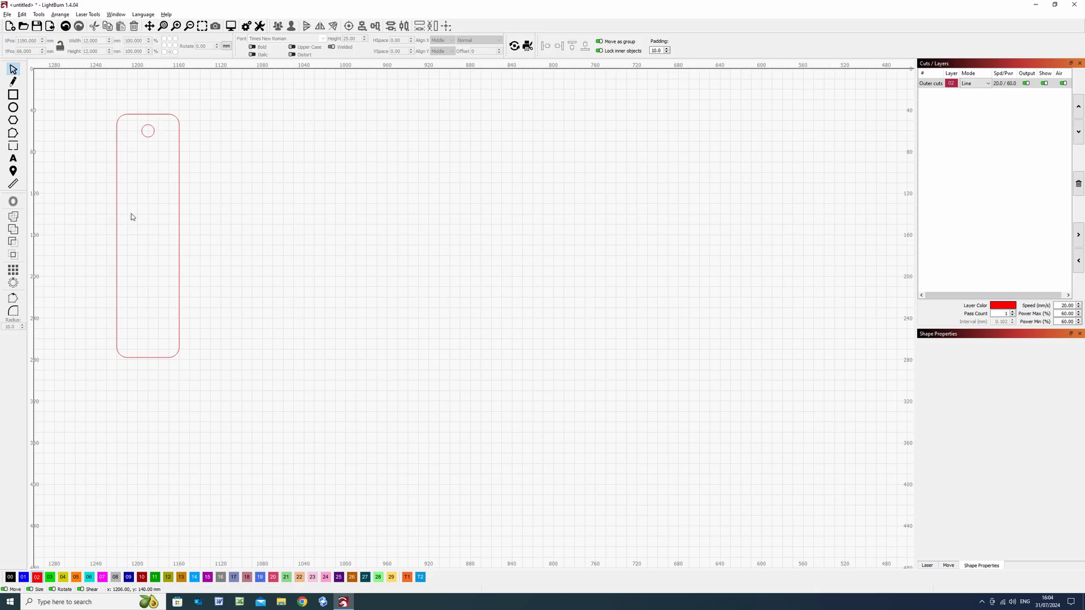
pyautogui.click(147, 235)
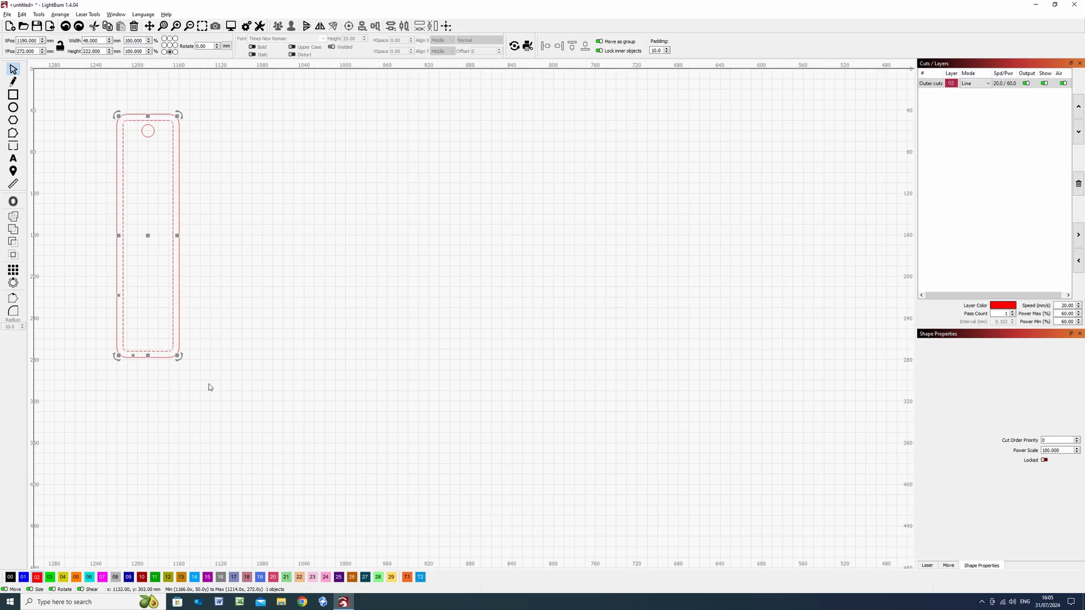
# - Open Rectangular.lbrn2 from the LBRN2 folder without saving the drawn outline
pyautogui.click(19, 25)
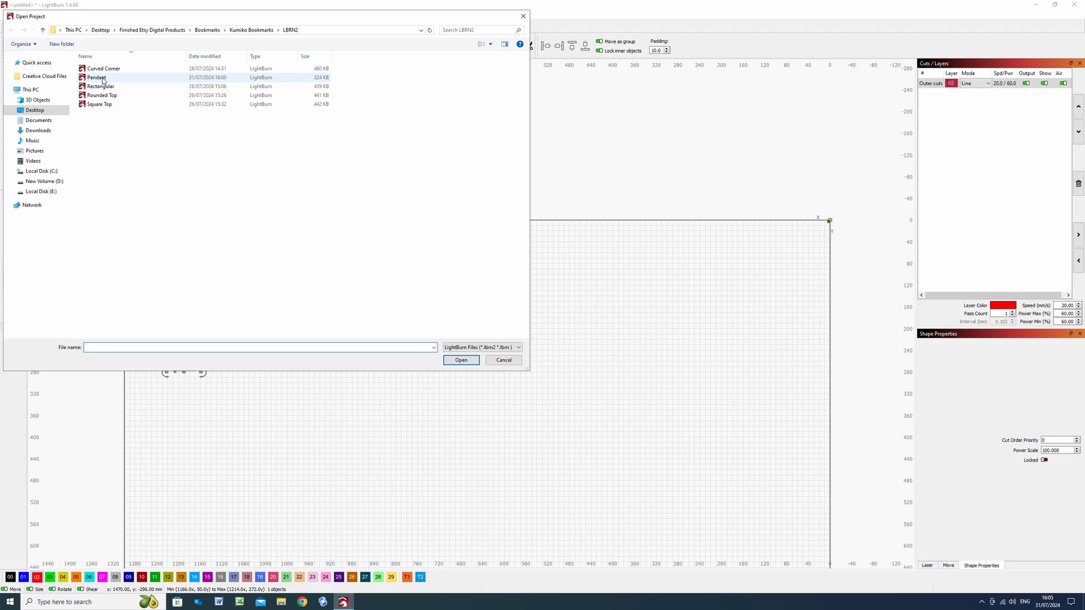
pyautogui.click(99, 86)
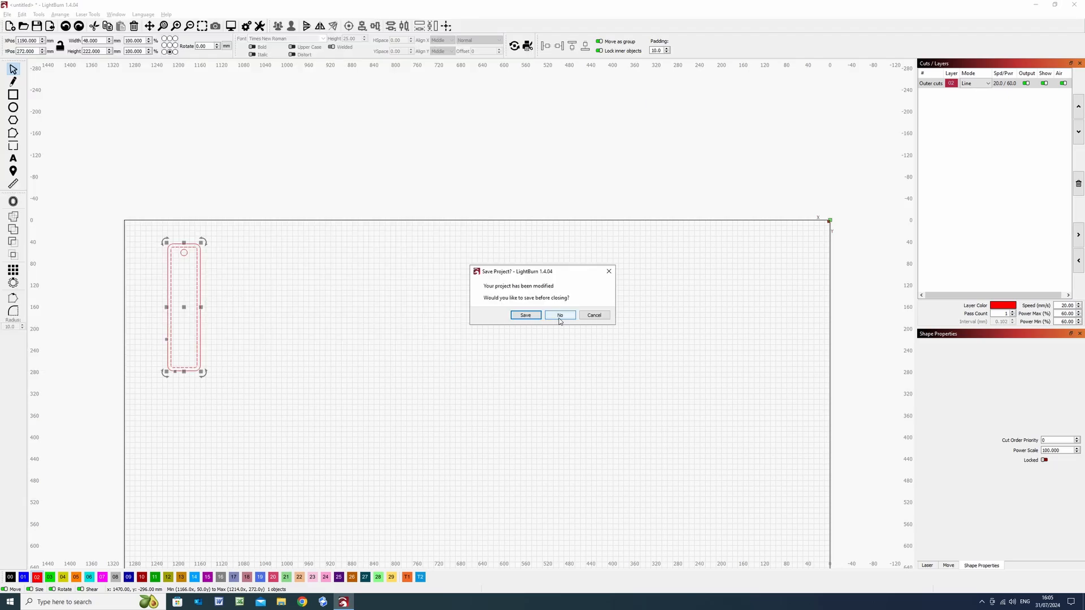
pyautogui.click(559, 316)
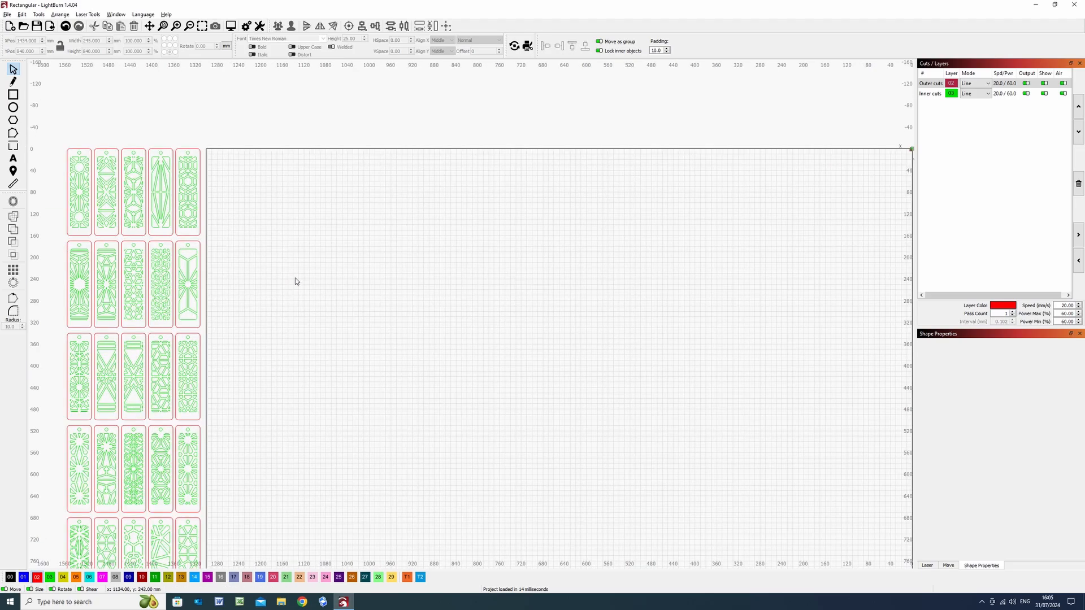
pyautogui.moveTo(197, 286)
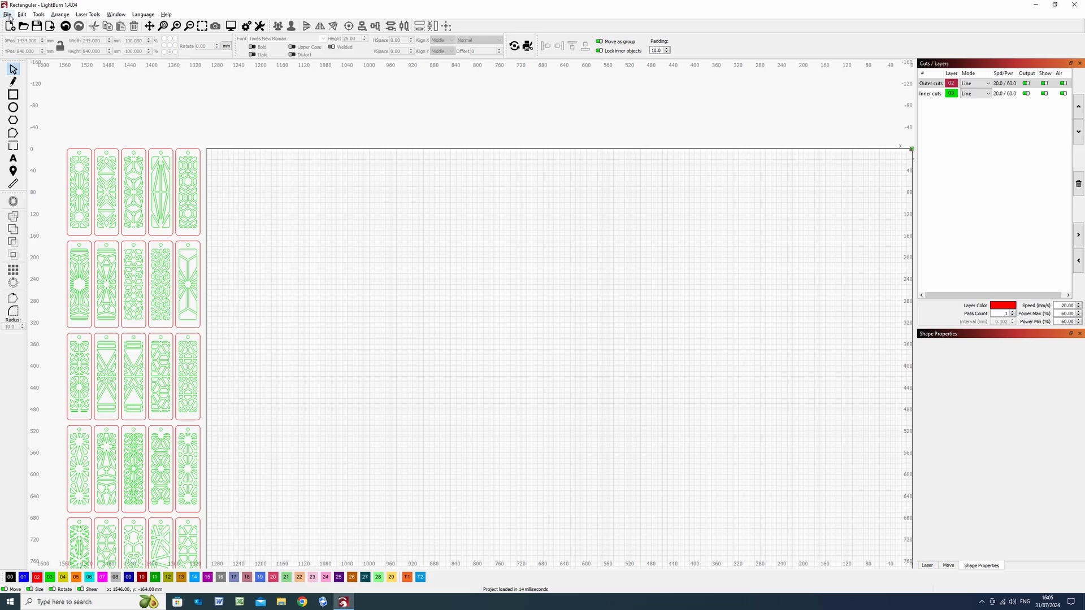
pyautogui.click(10, 14)
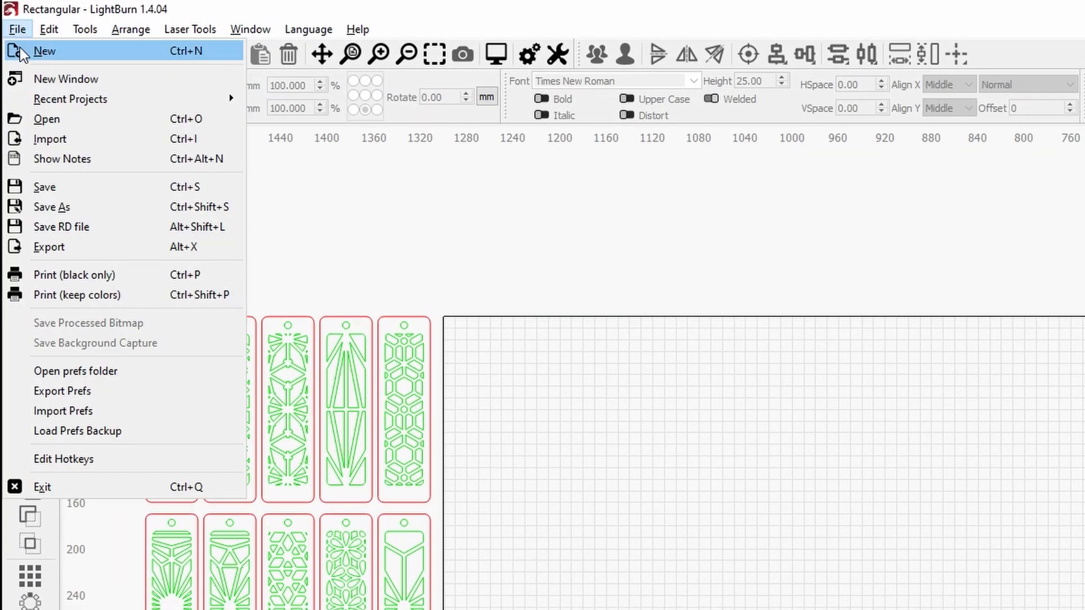
pyautogui.click(44, 186)
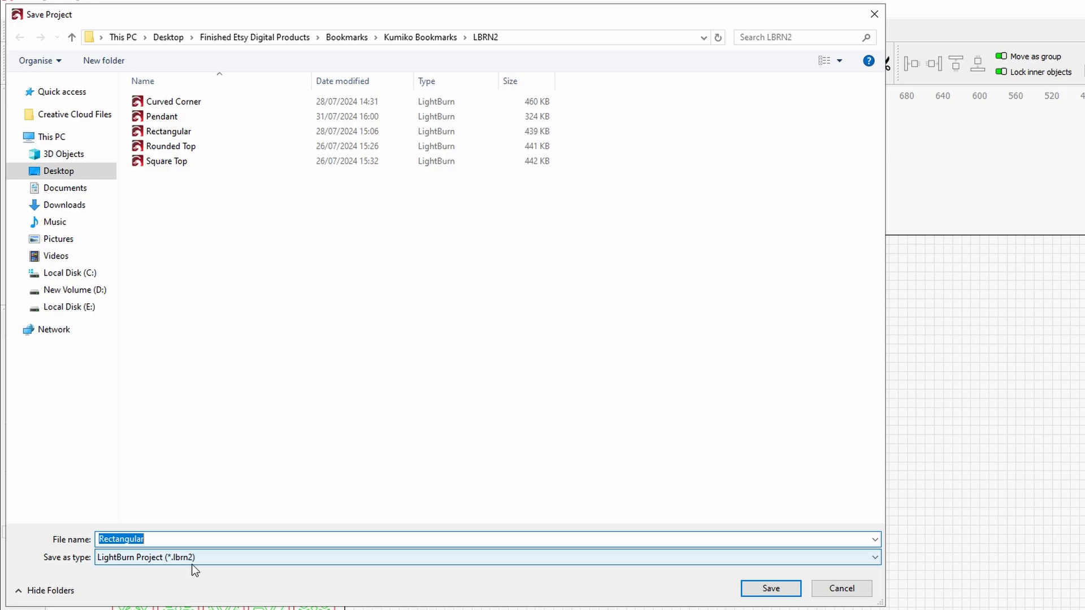
pyautogui.moveTo(201, 564)
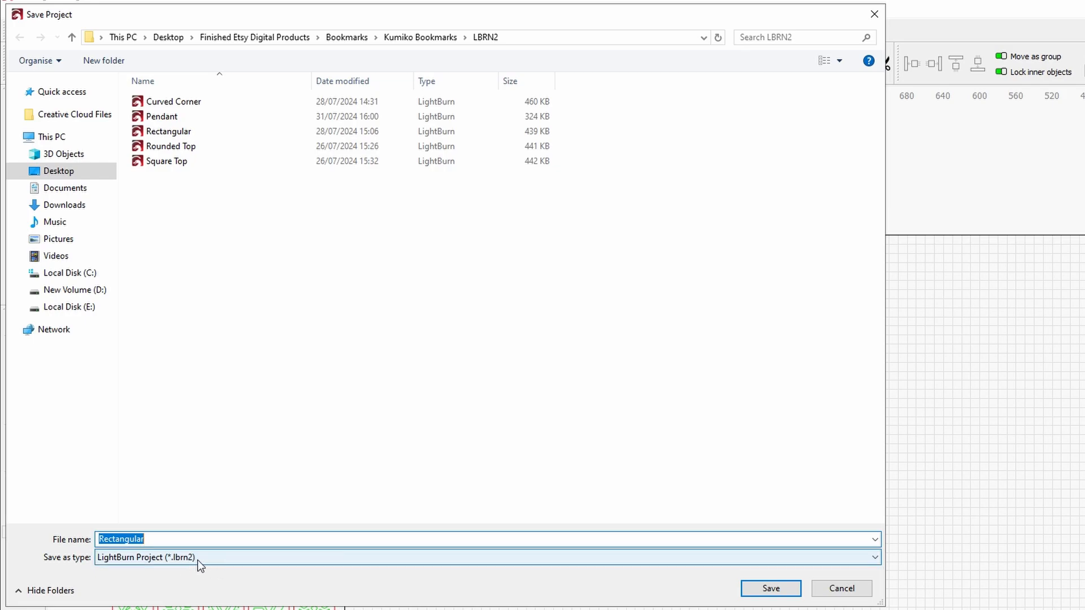
pyautogui.click(871, 557)
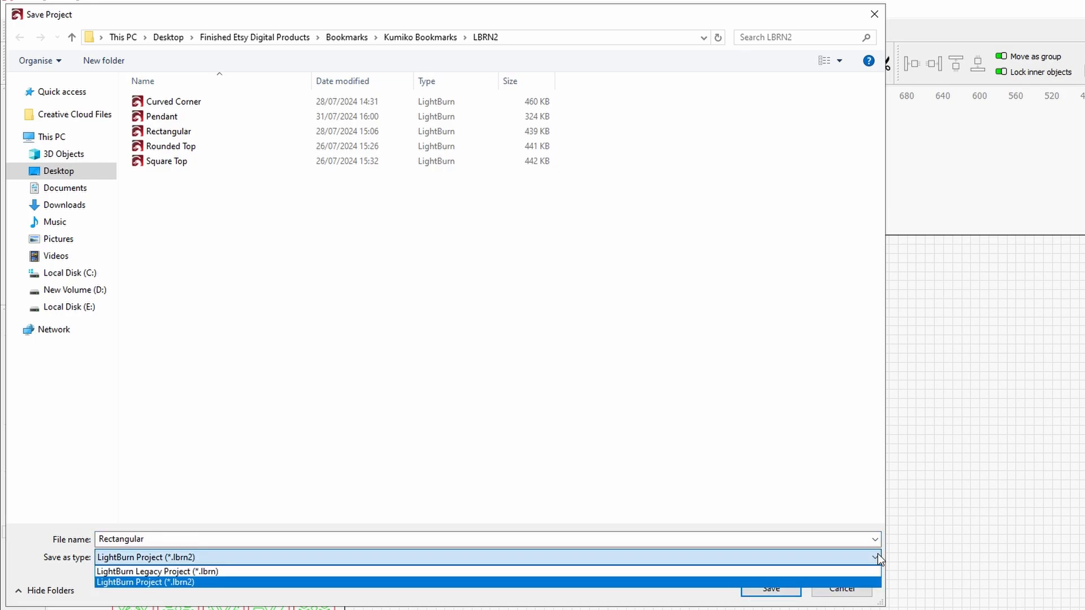
pyautogui.click(145, 581)
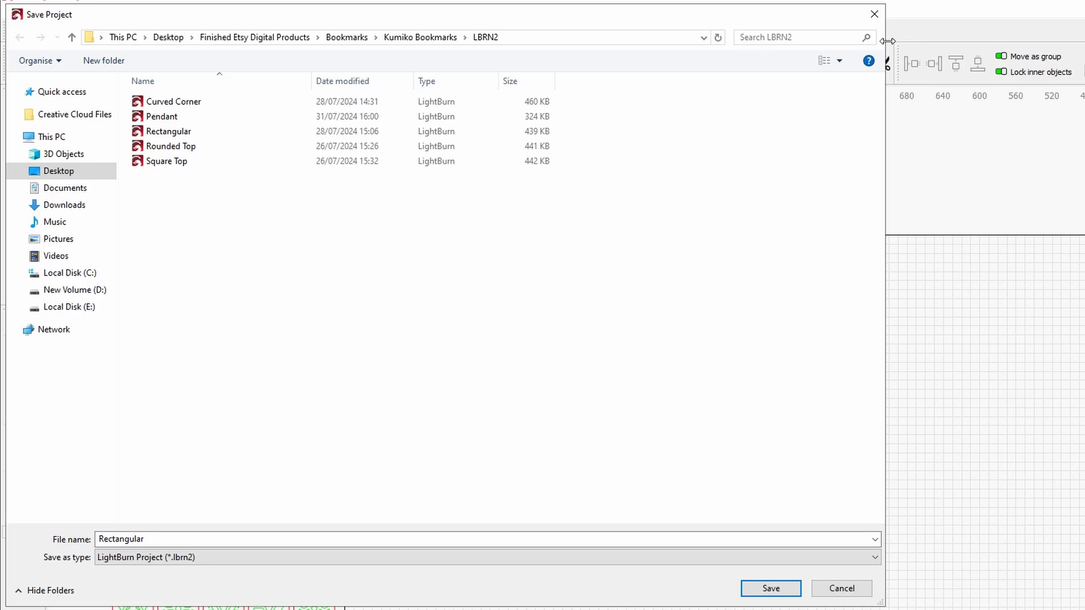
pyautogui.click(771, 589)
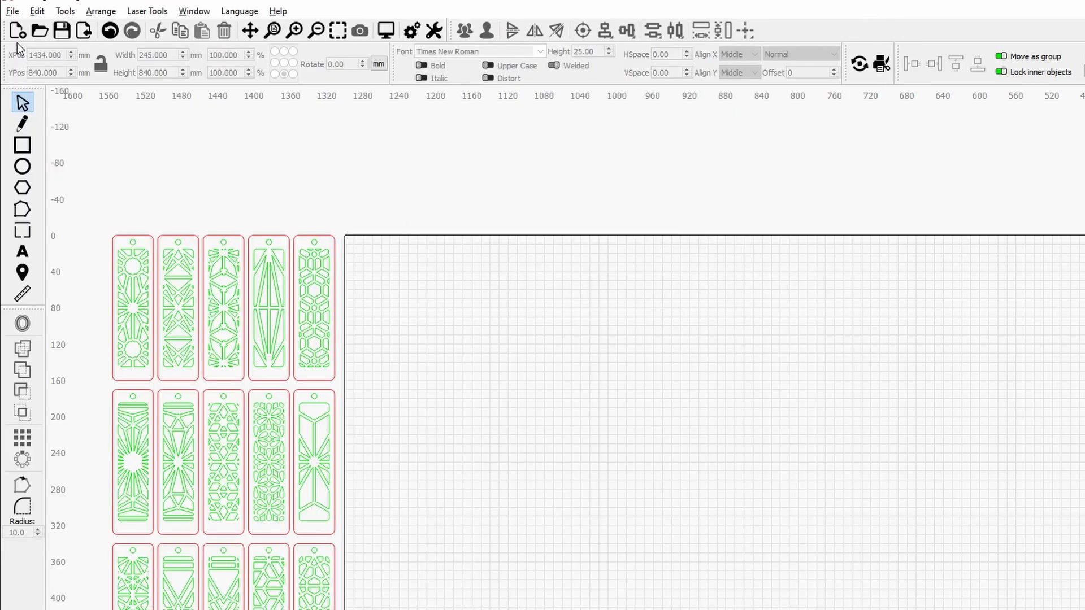
# - Export the Rectangular project's vectors to the Desktop as the SVG file 'tool Tes'
pyautogui.click(13, 11)
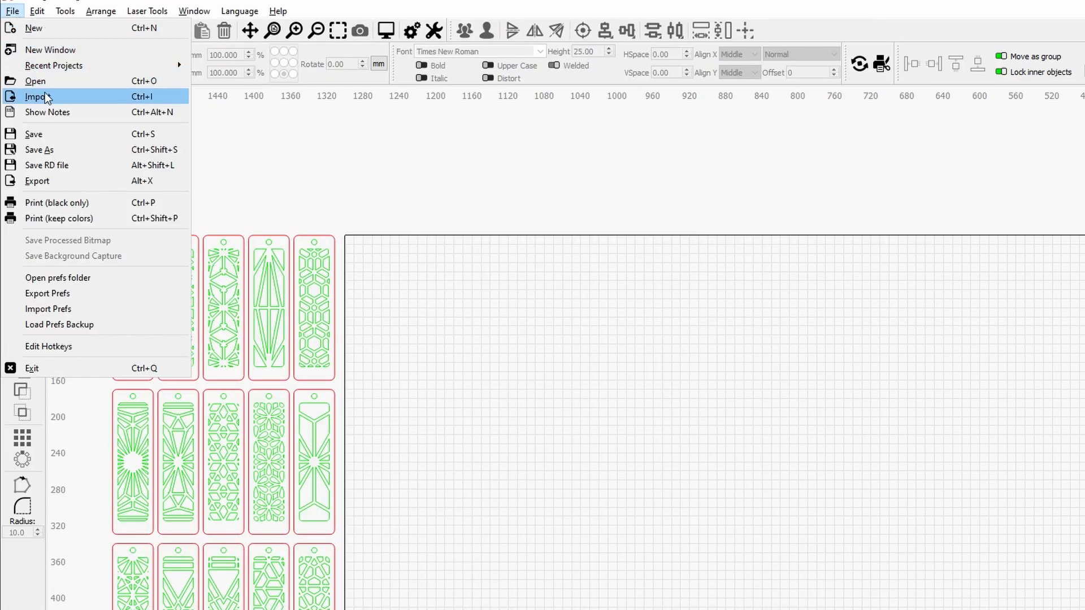
pyautogui.moveTo(54, 181)
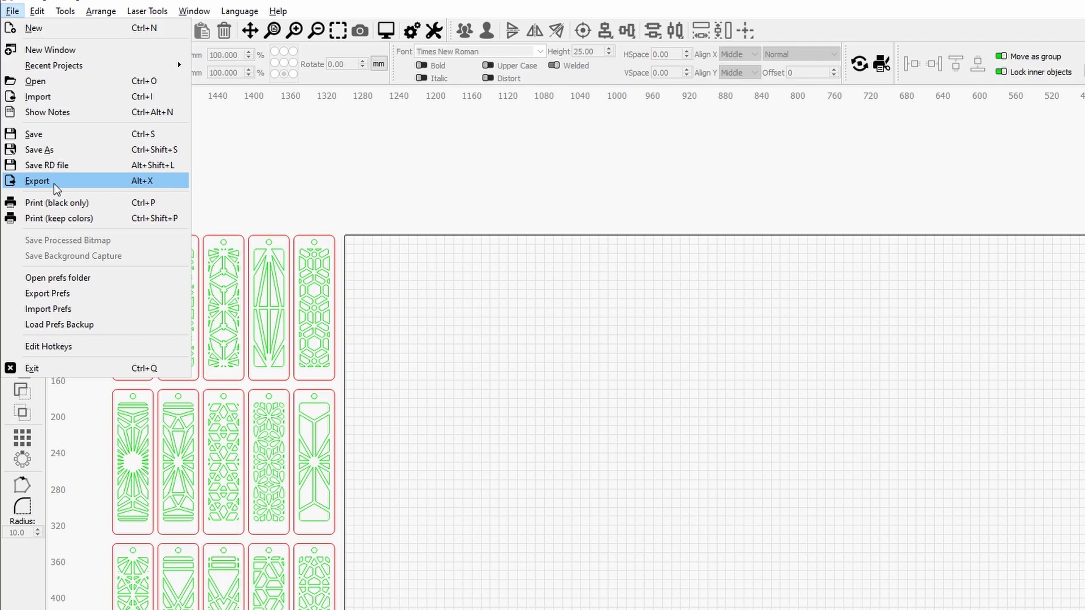
pyautogui.click(37, 181)
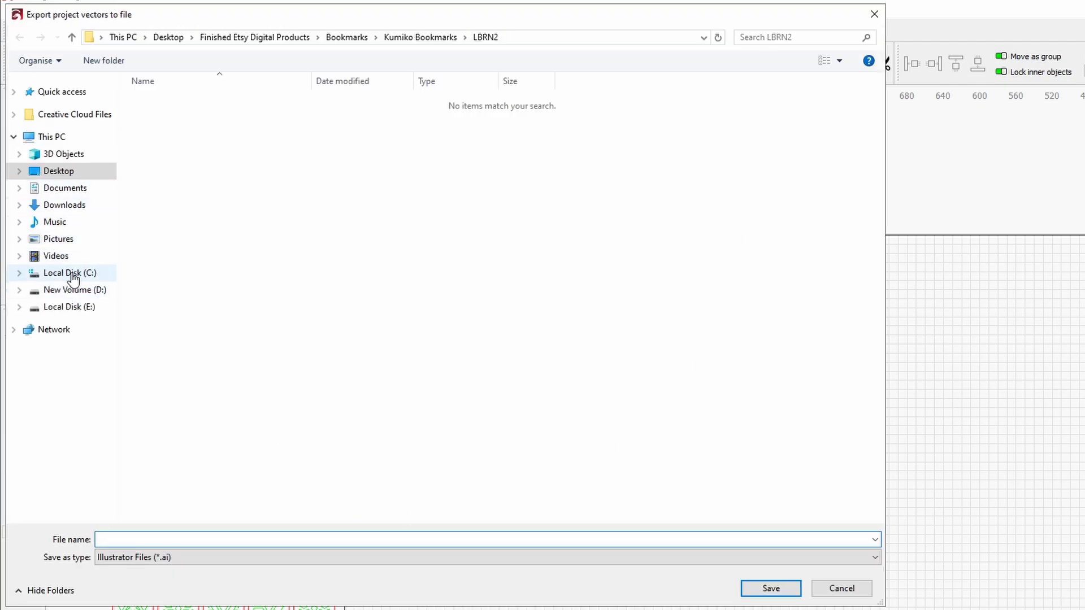
pyautogui.click(59, 171)
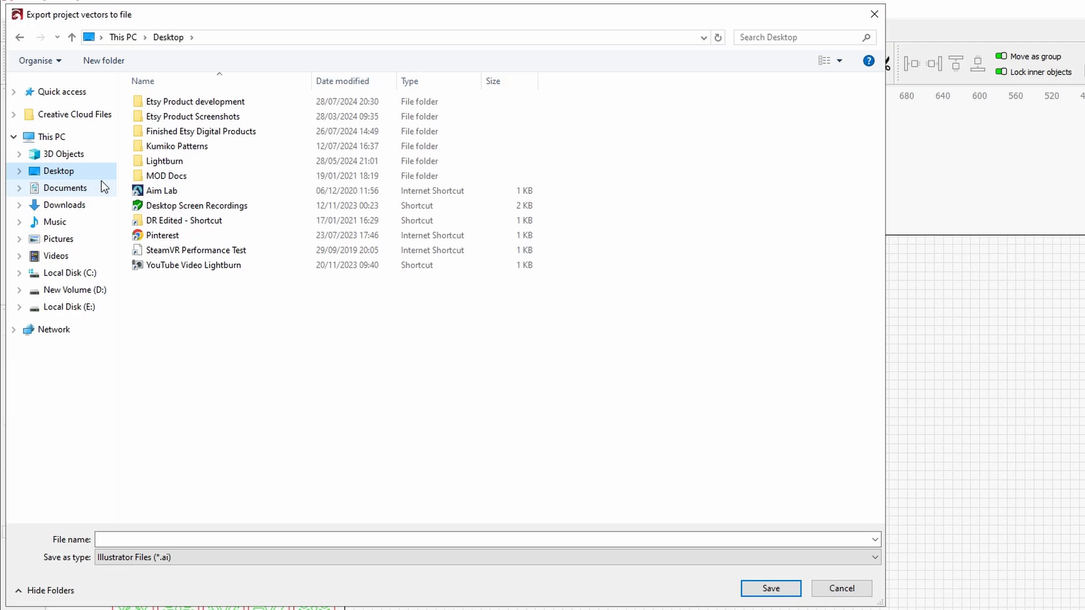
pyautogui.click(209, 539)
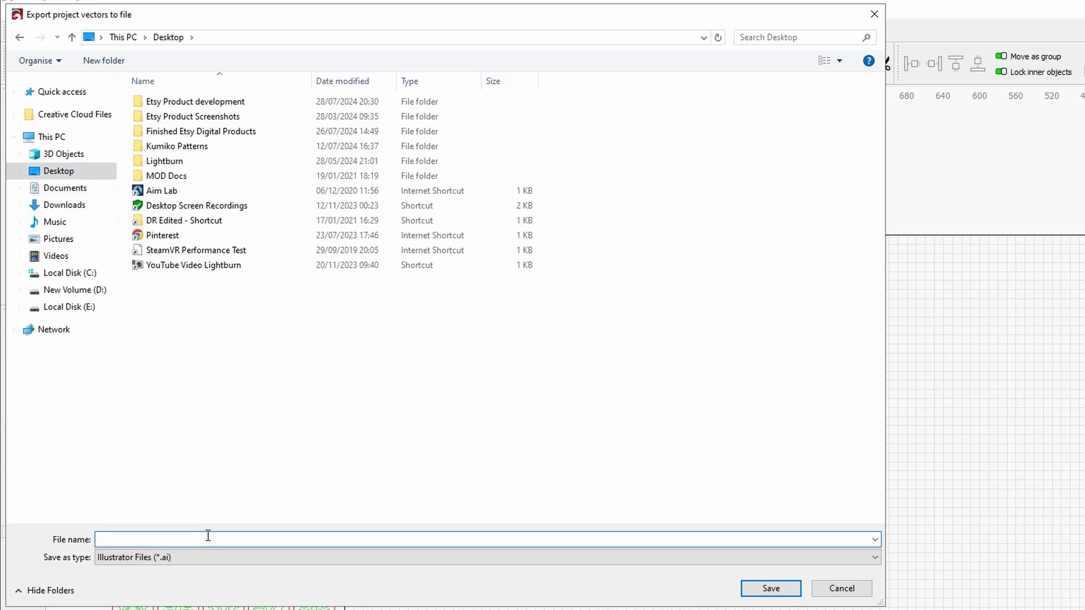
pyautogui.write('t')
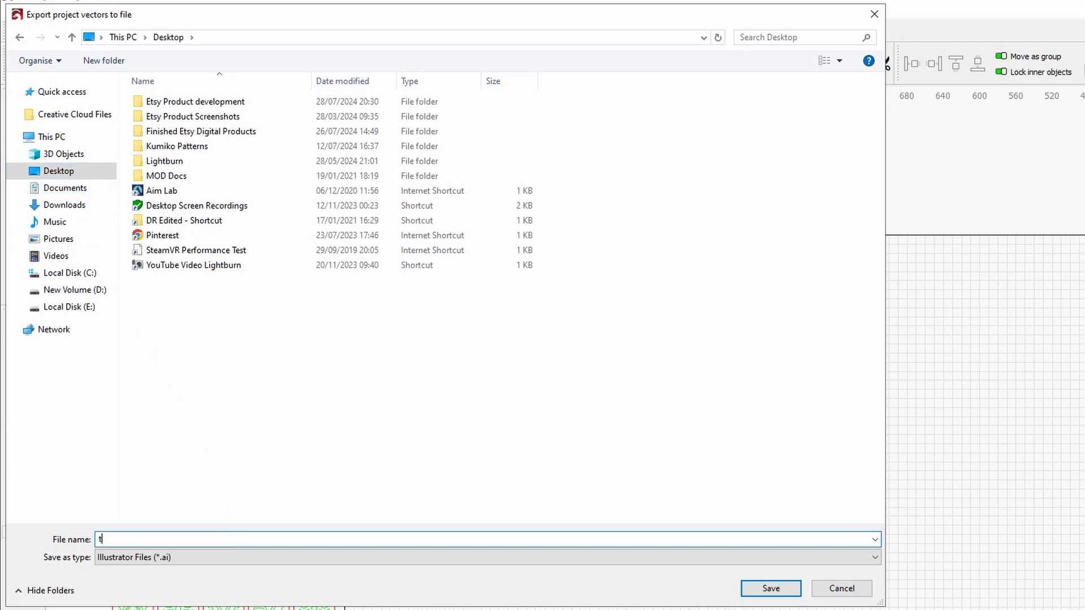
pyautogui.write('ool Tes')
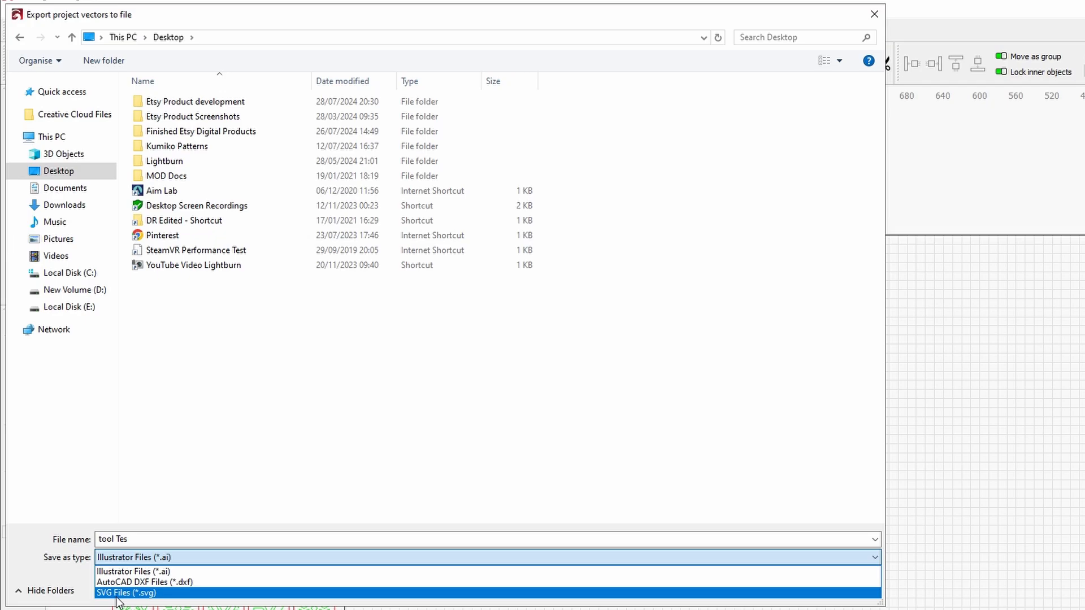
pyautogui.moveTo(127, 595)
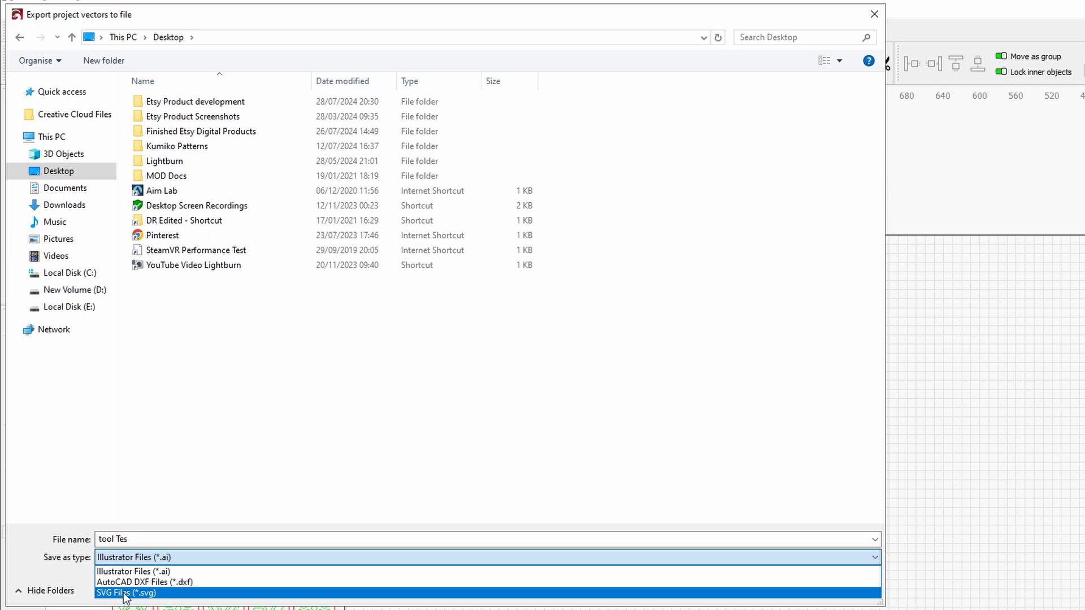
pyautogui.click(121, 591)
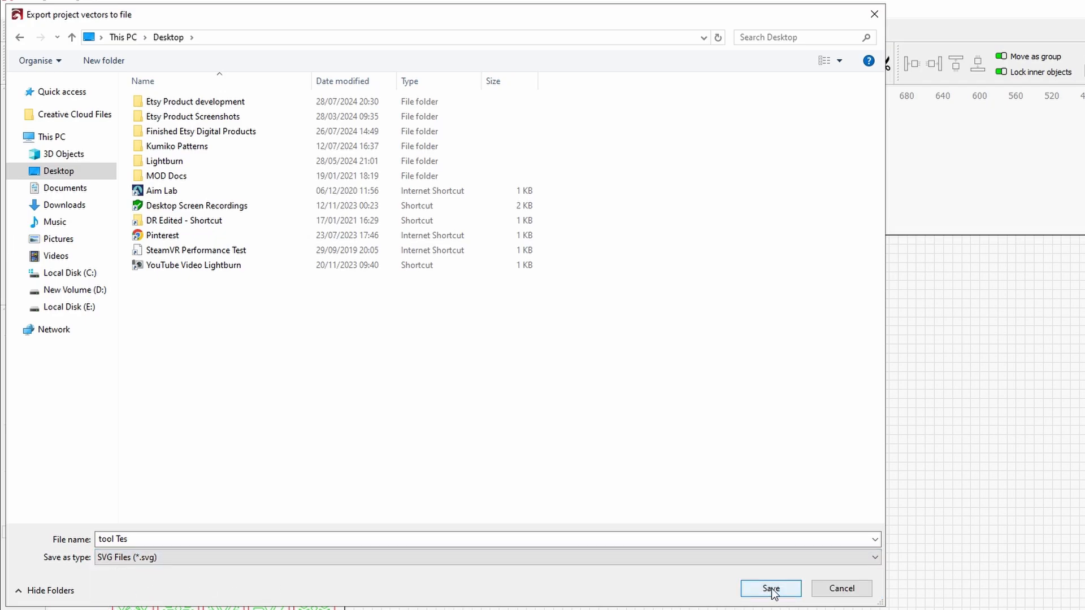
pyautogui.click(771, 588)
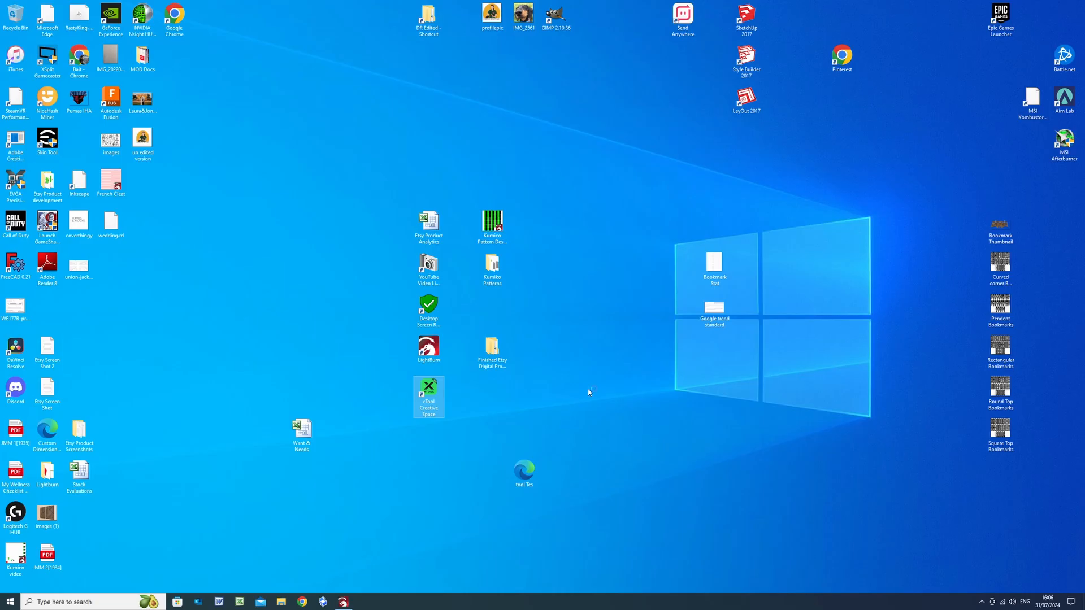
# - Launch xTool Creative Space, start a new project, and import the 'tool Tes' file
pyautogui.doubleClick(428, 387)
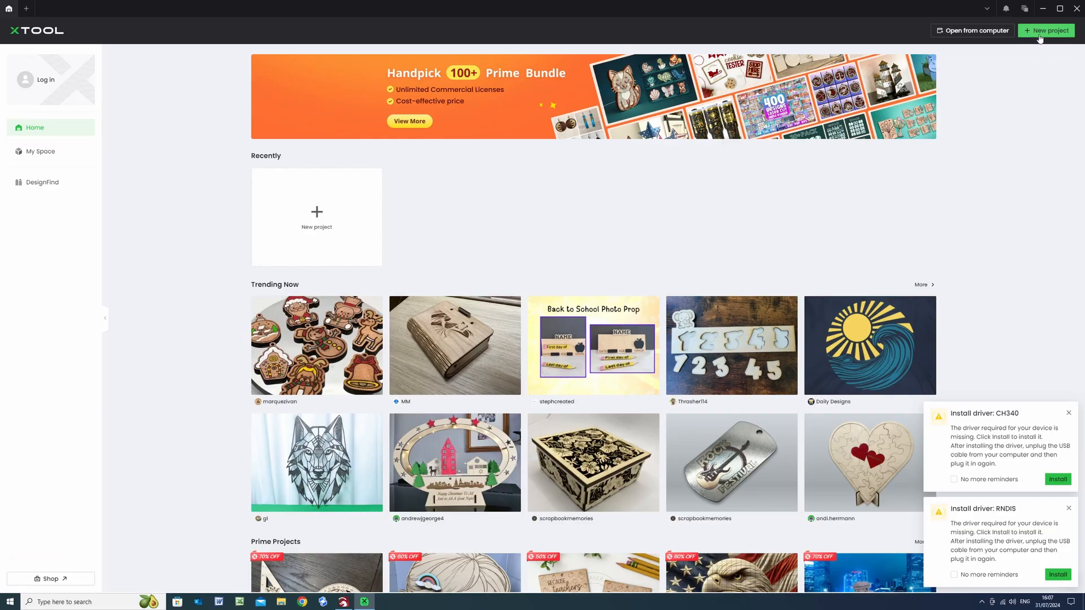
pyautogui.click(1046, 31)
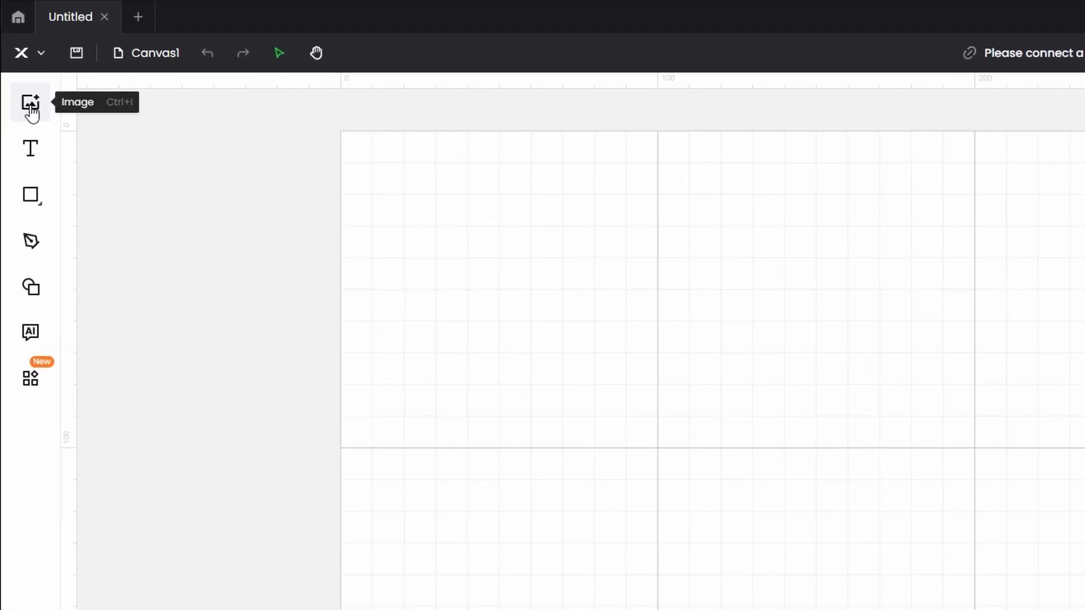
pyautogui.click(29, 102)
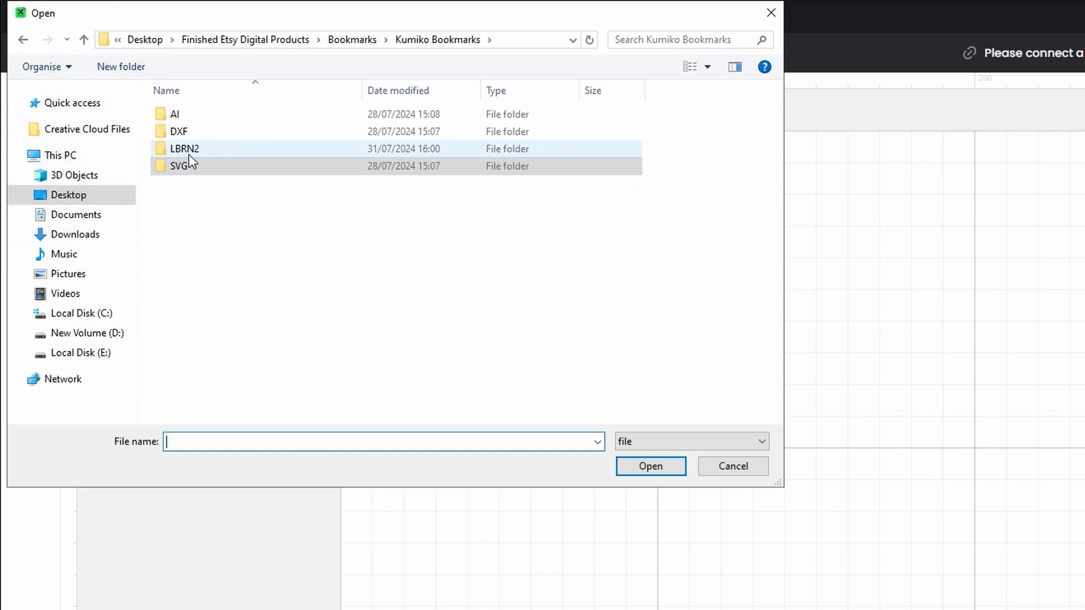
pyautogui.click(184, 149)
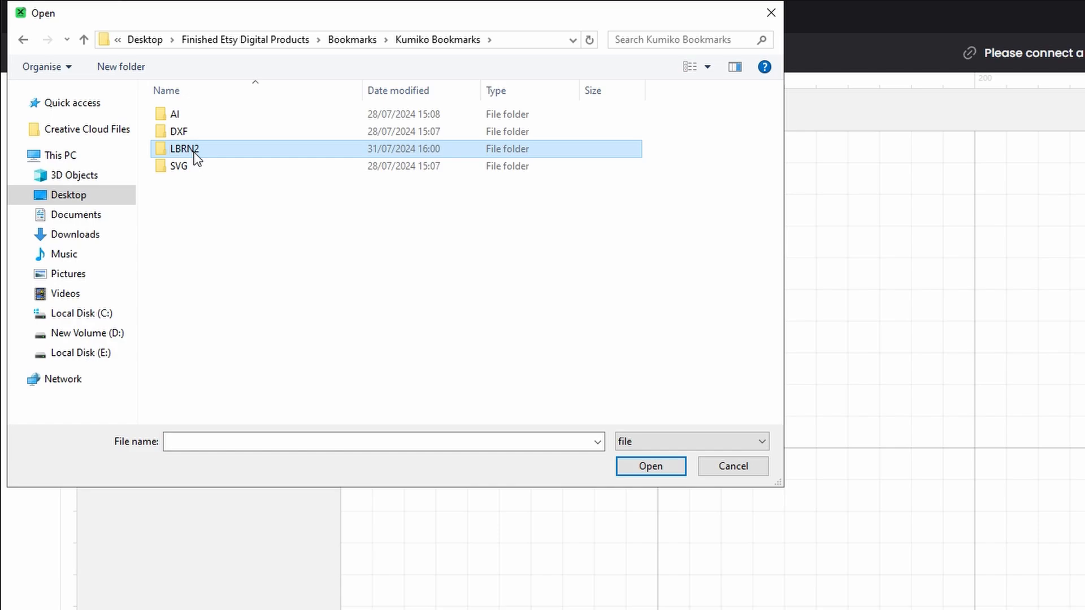
pyautogui.doubleClick(181, 149)
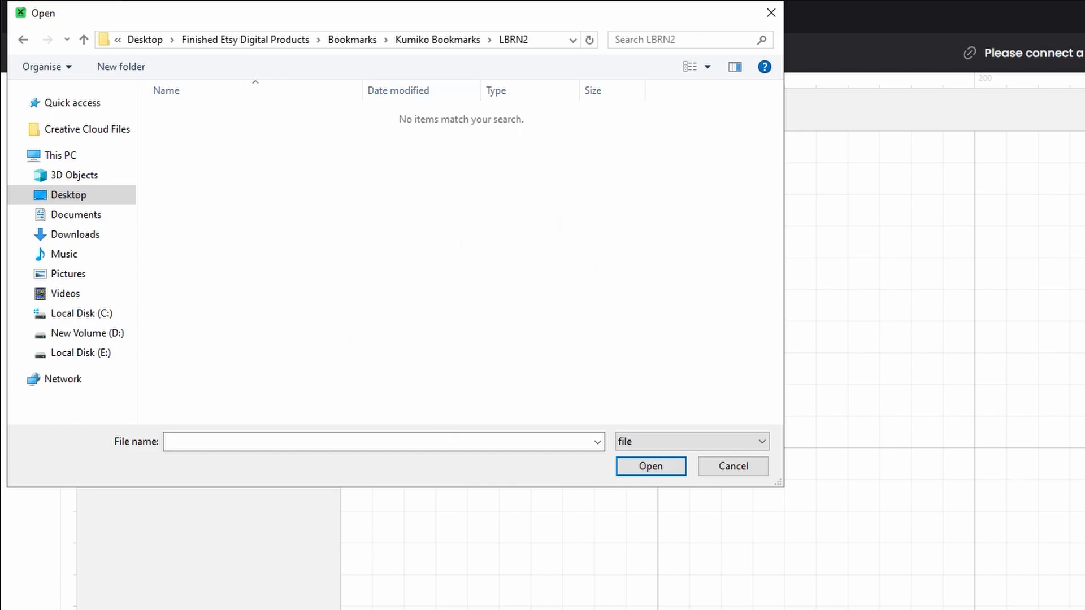
pyautogui.moveTo(551, 225)
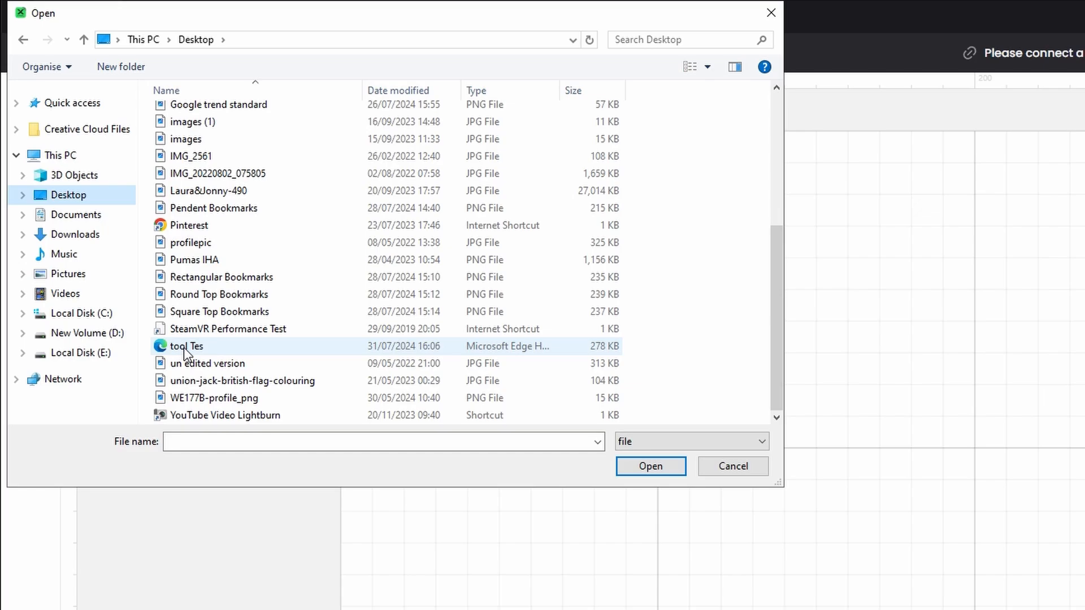
pyautogui.moveTo(188, 351)
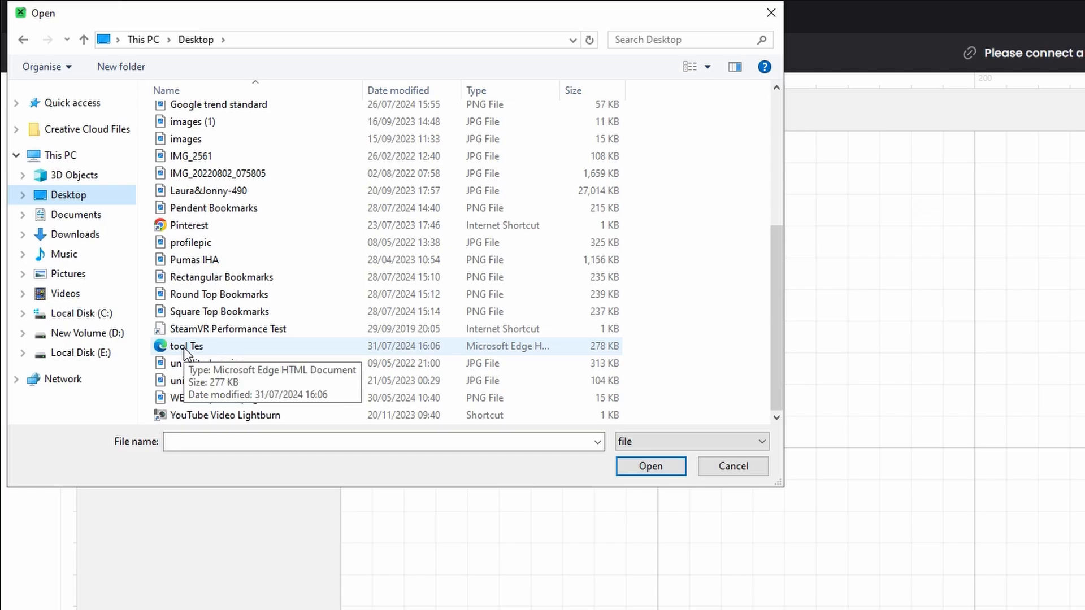
pyautogui.click(651, 466)
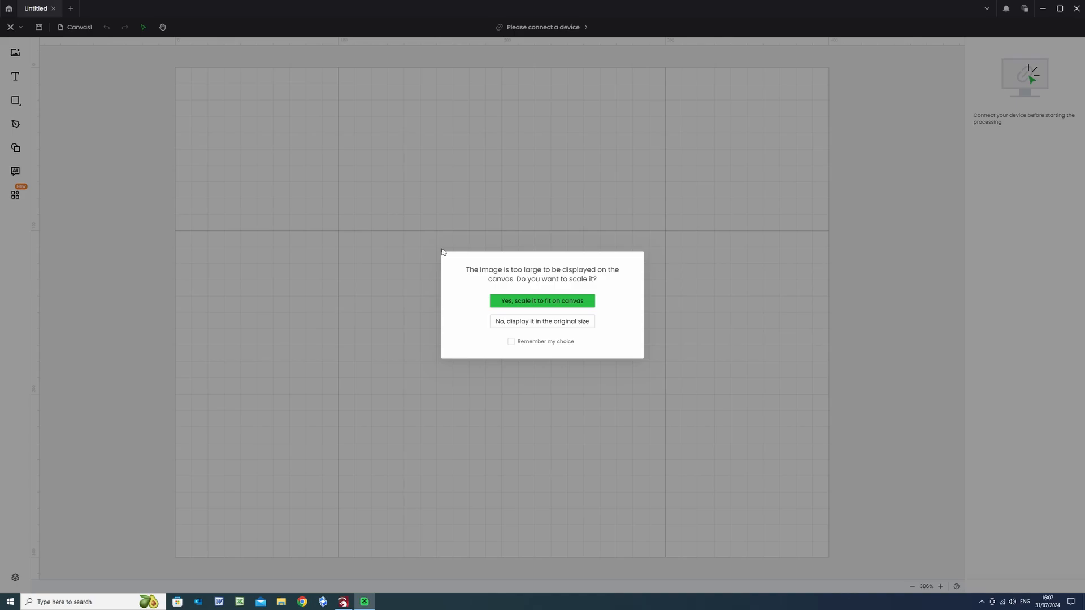
pyautogui.moveTo(312, 344)
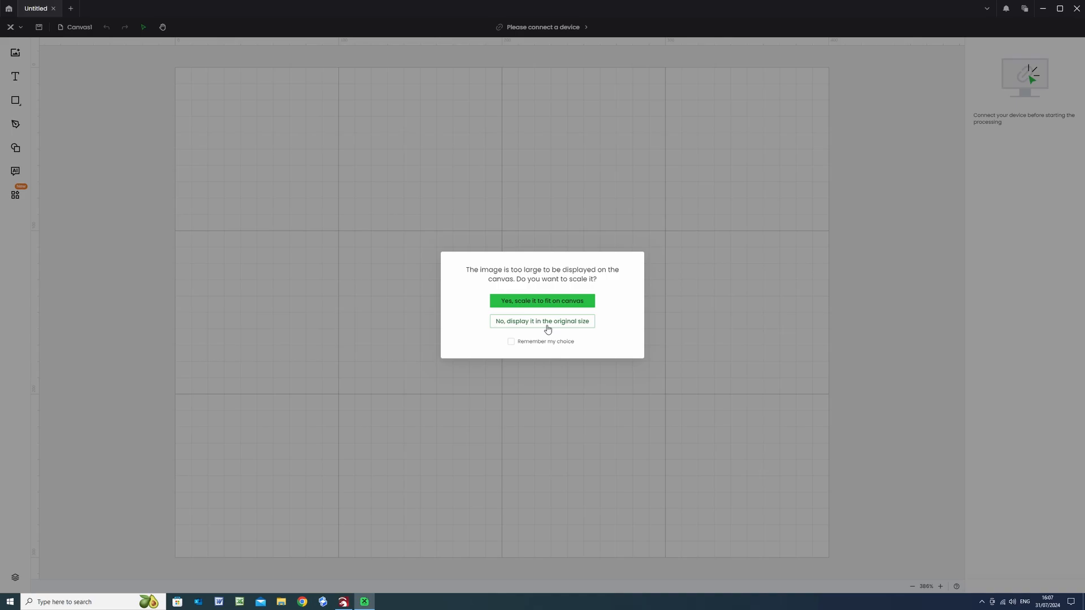
# - Keep the imported bookmark sheet at original size, about 245 × 840 mm, and scroll to view it
pyautogui.click(542, 321)
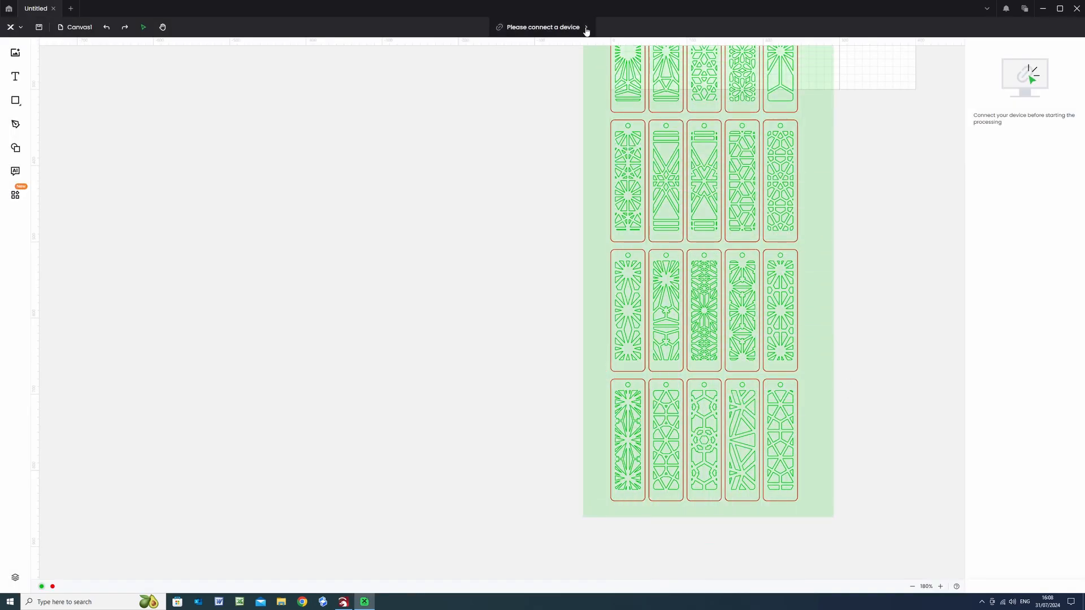
pyautogui.scroll(-3)
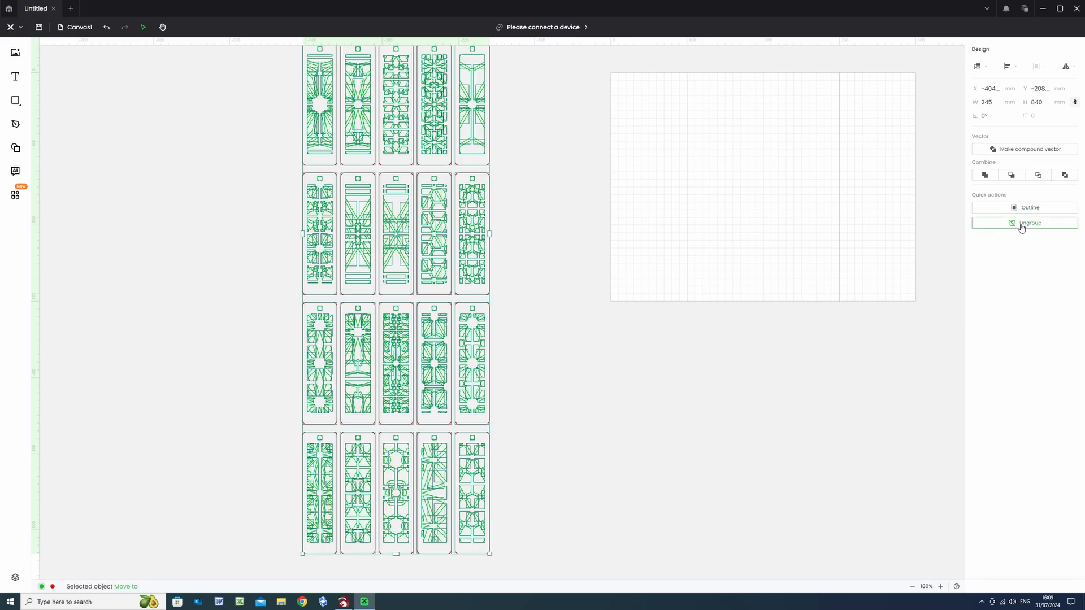
# - Ungroup the bookmark sheet and drag one 45 × 160 mm sunburst bookmark onto the work area
pyautogui.click(1024, 223)
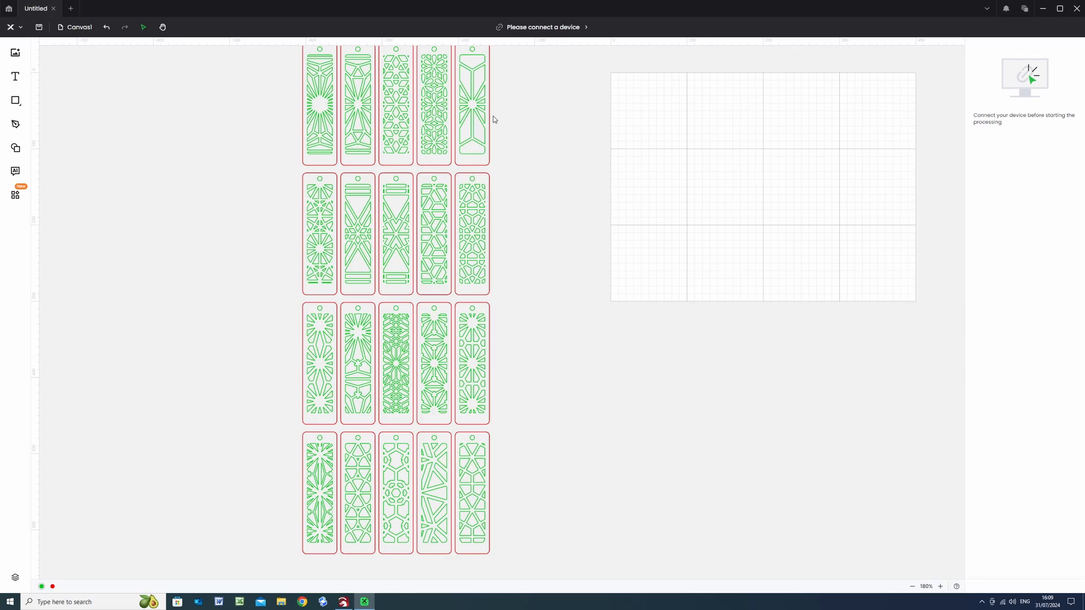
pyautogui.click(472, 107)
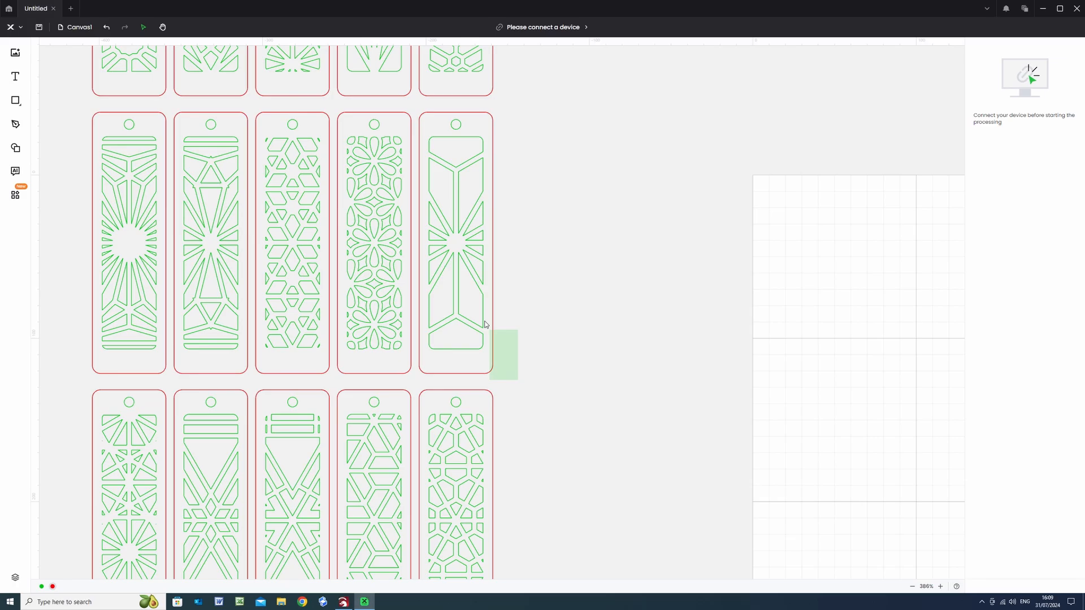
pyautogui.click(455, 242)
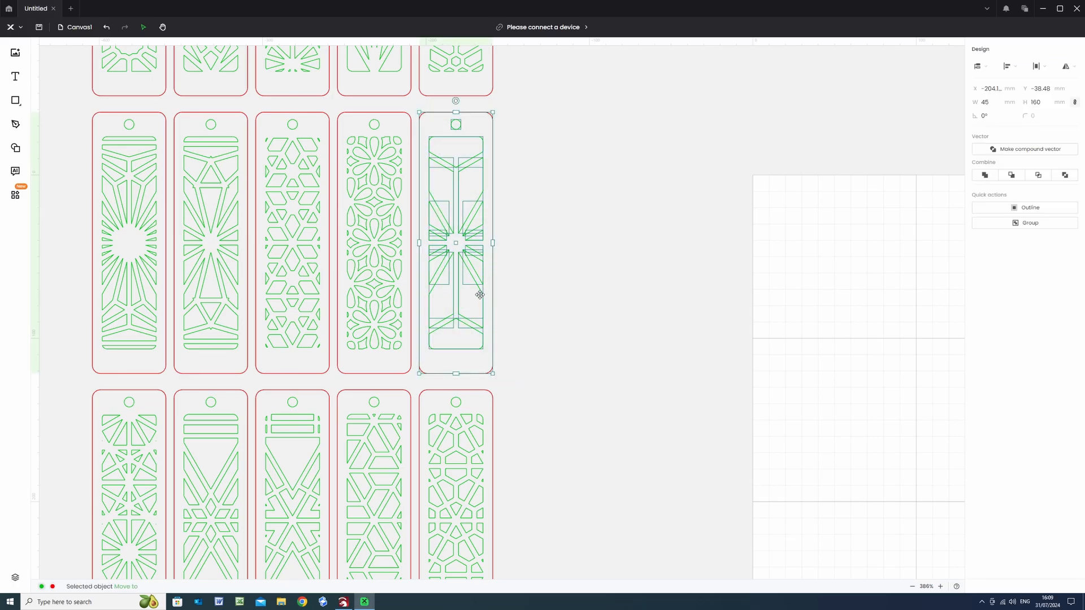
pyautogui.moveTo(455, 243); pyautogui.dragTo(802, 308)
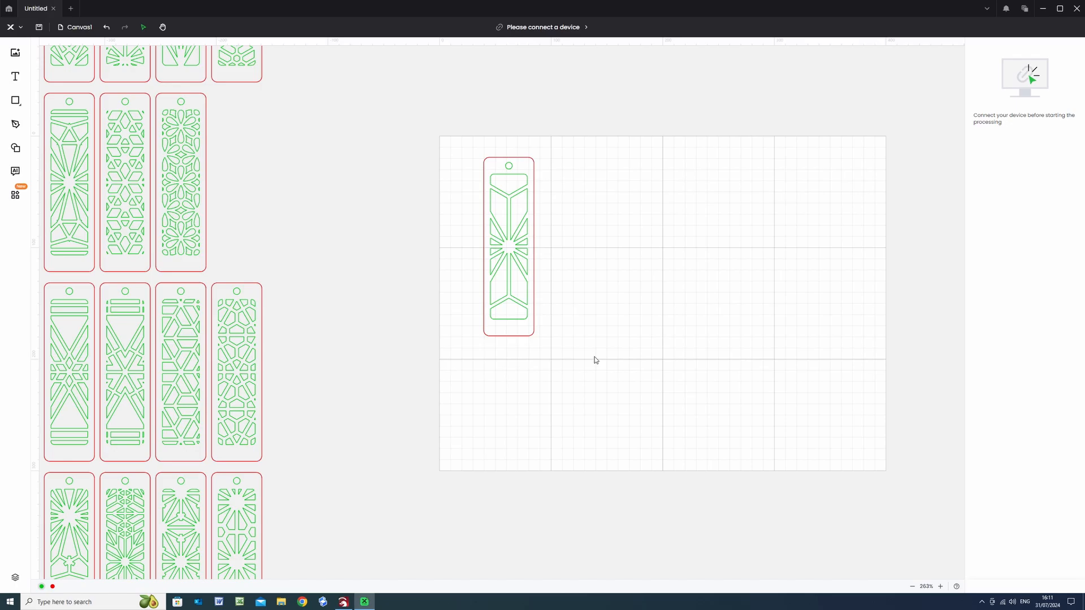
pyautogui.moveTo(390, 294)
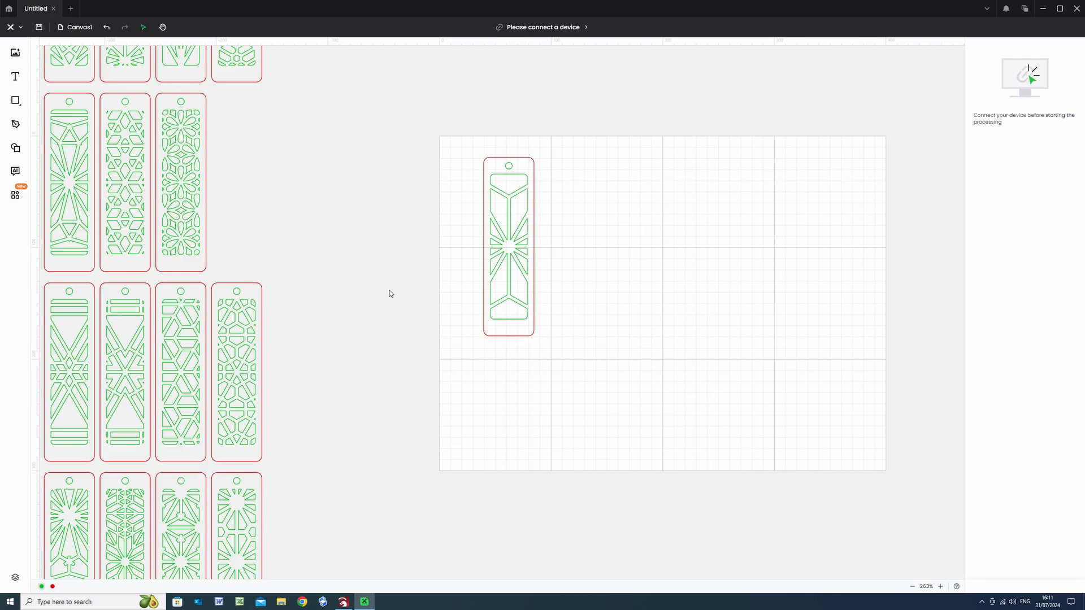